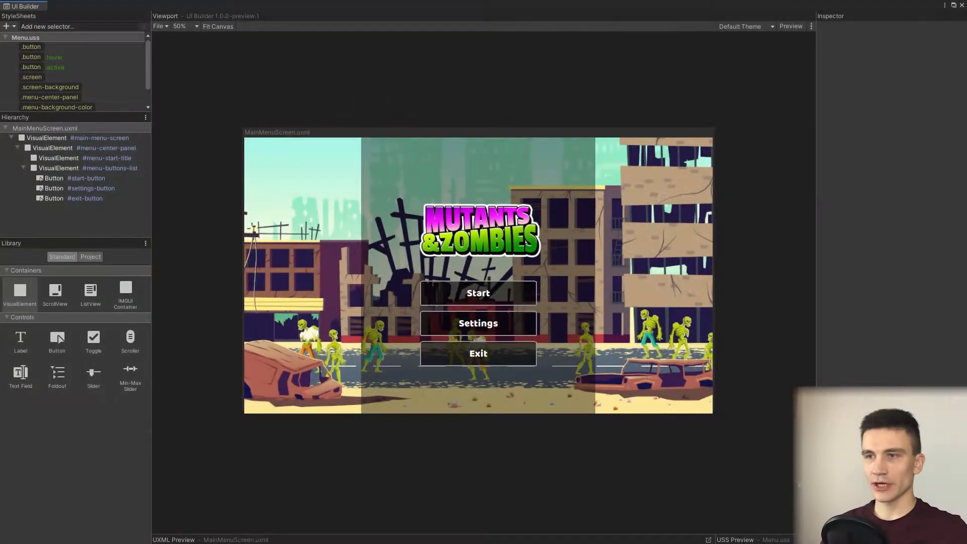
{"action": "mouse_move", "coordinate": [813, 161]}
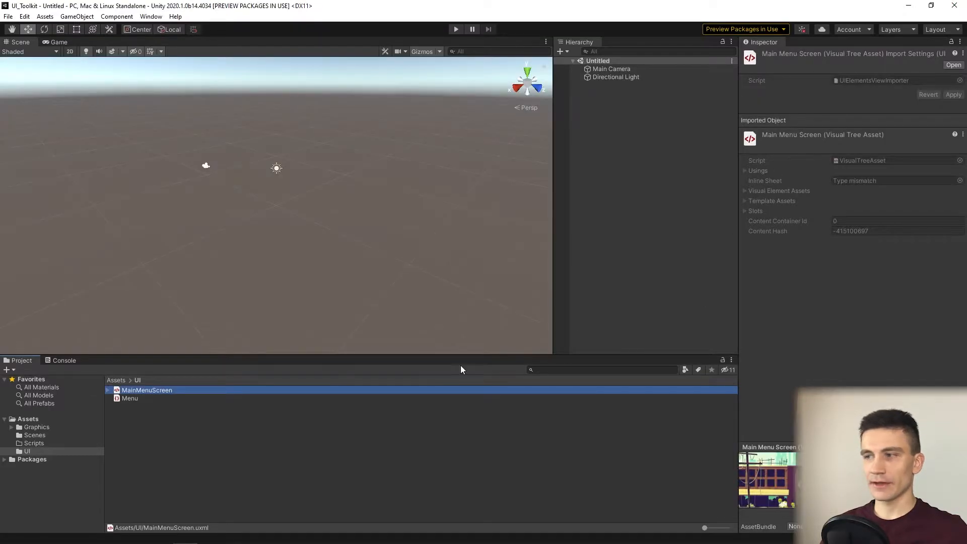
Step: Leave the UI assets folder and open the empty Scripts folder under Assets
{"action": "left_click", "coordinate": [27, 451]}
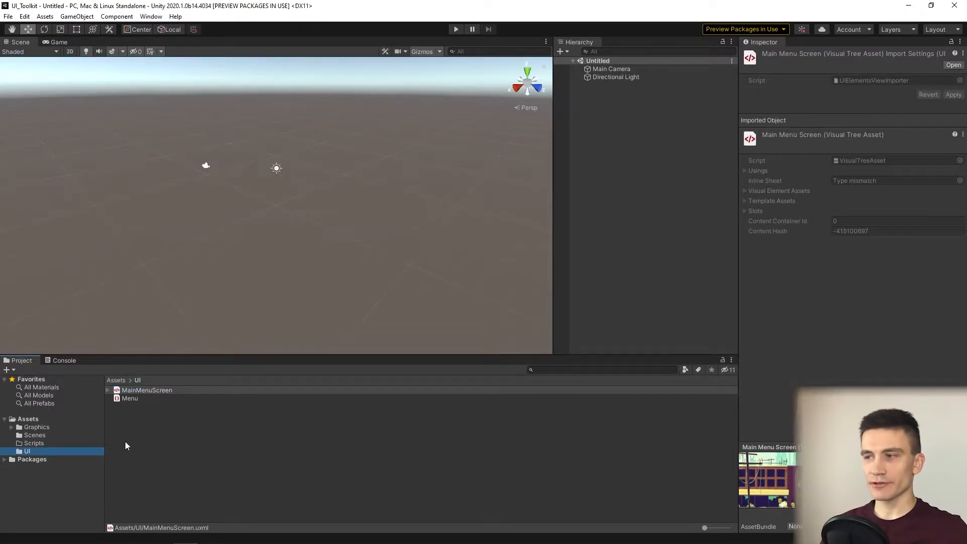
{"action": "left_click", "coordinate": [32, 443]}
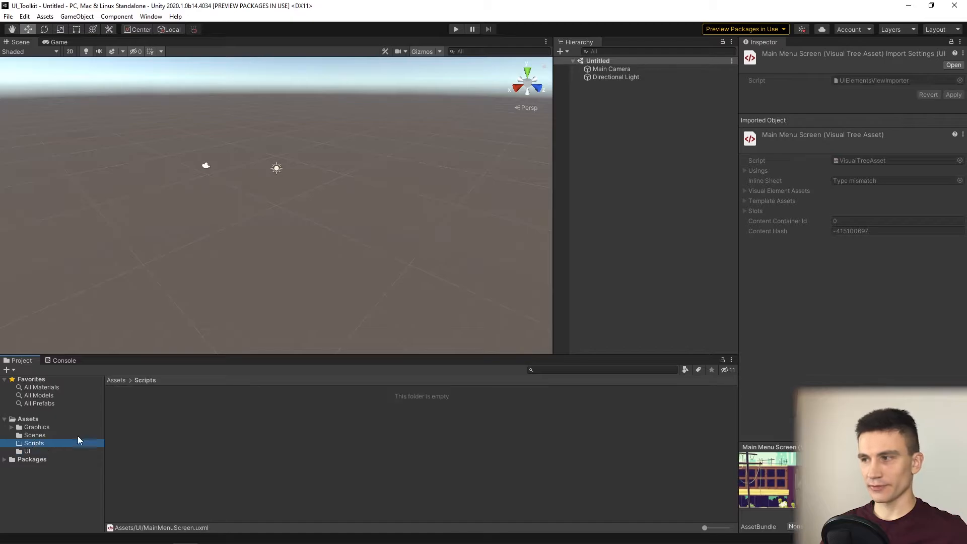
Step: Create a new C# script in the Scripts folder named PanelManager
{"action": "right_click", "coordinate": [33, 442]}
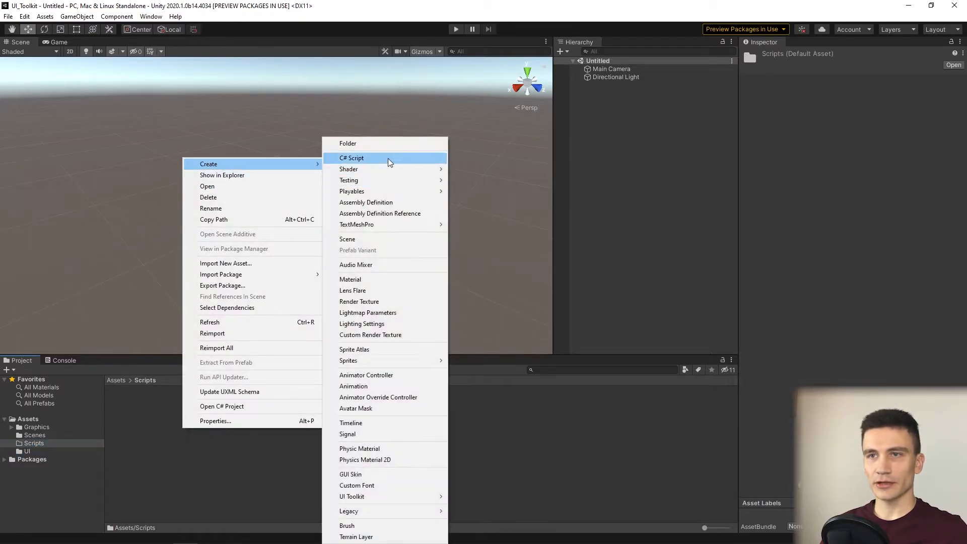
{"action": "left_click", "coordinate": [352, 157]}
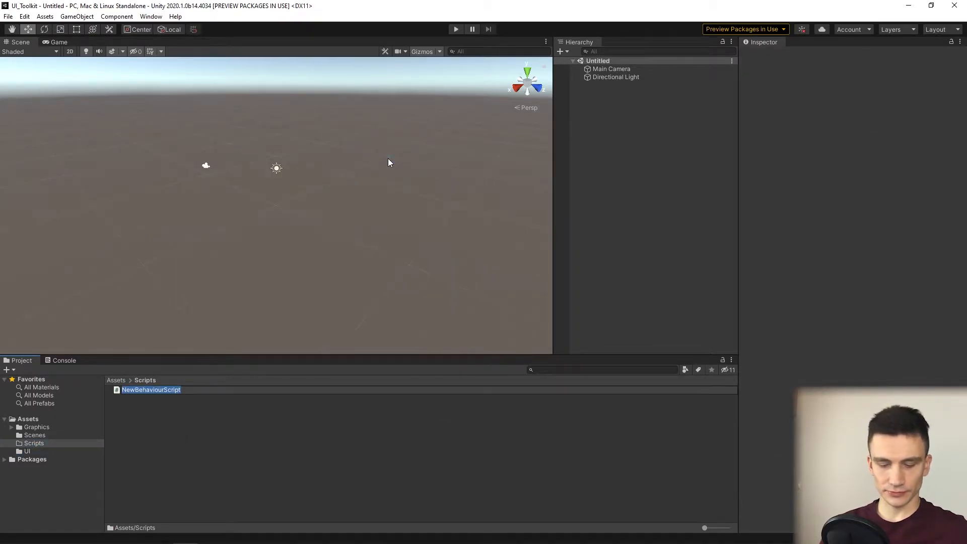
{"action": "type", "text": "PanelManager"}
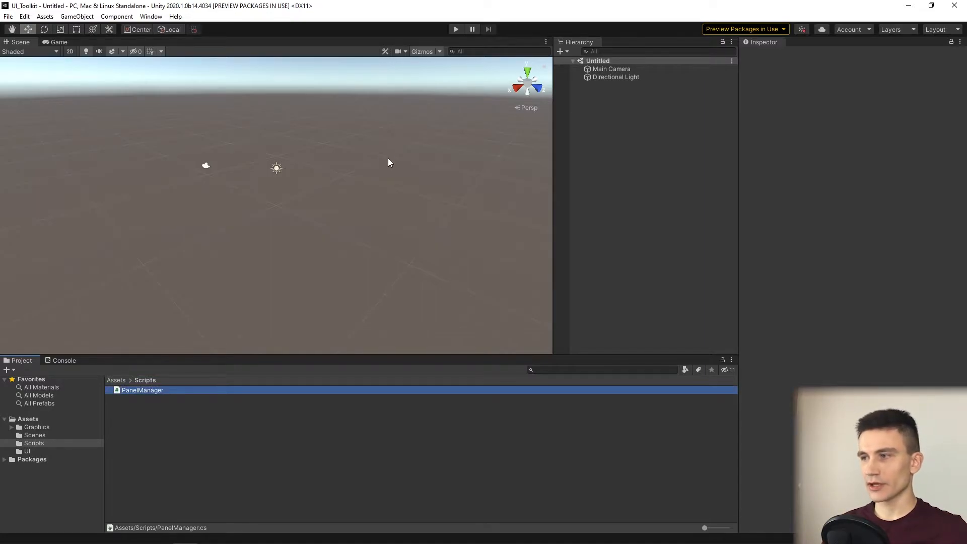
{"action": "left_click", "coordinate": [142, 390]}
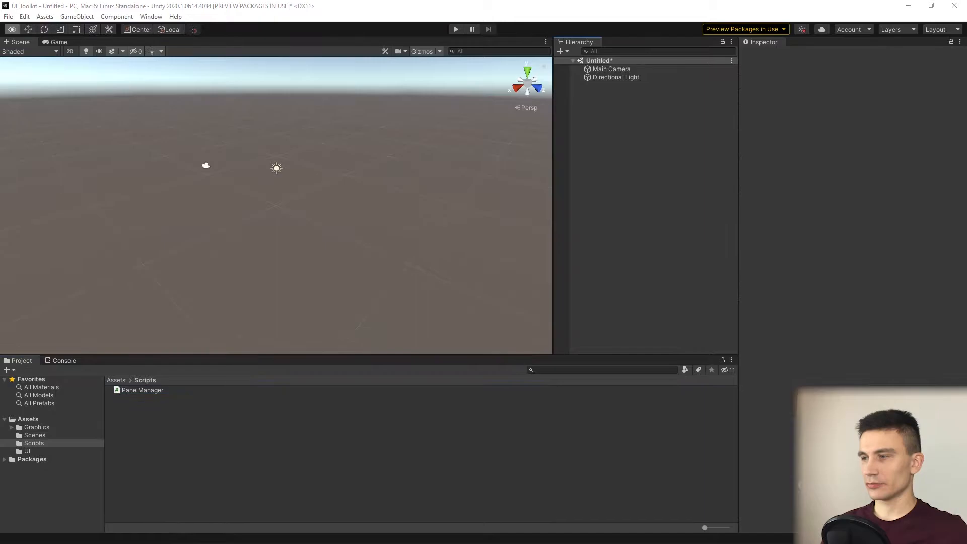
{"action": "mouse_move", "coordinate": [727, 223]}
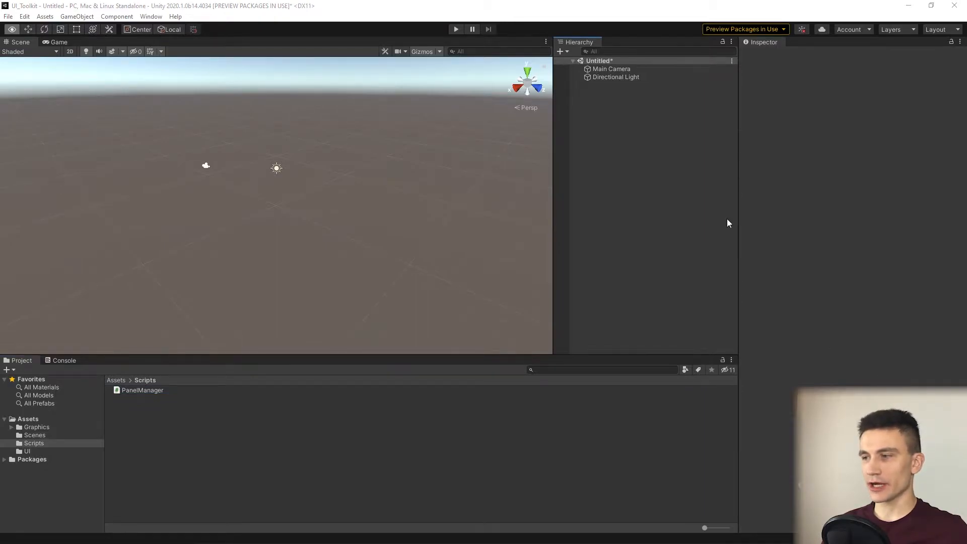
{"action": "mouse_move", "coordinate": [705, 212]}
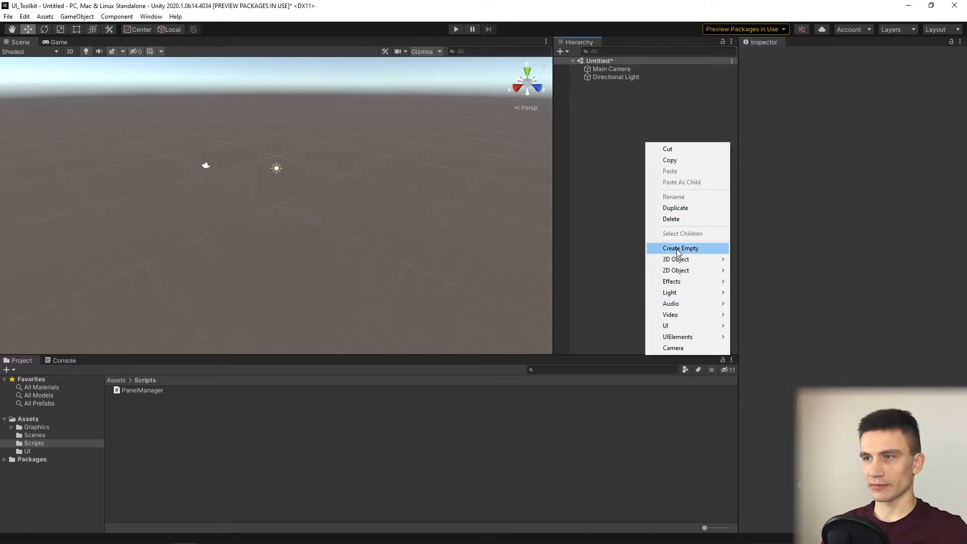
Step: Create an empty game object in the scene and rename it UI
{"action": "left_click", "coordinate": [680, 248]}
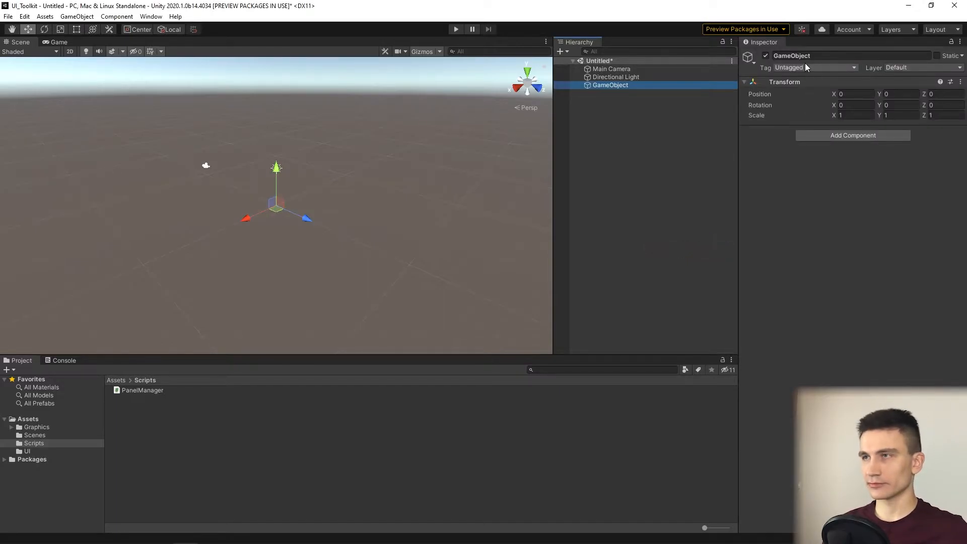
{"action": "type", "text": "UI"}
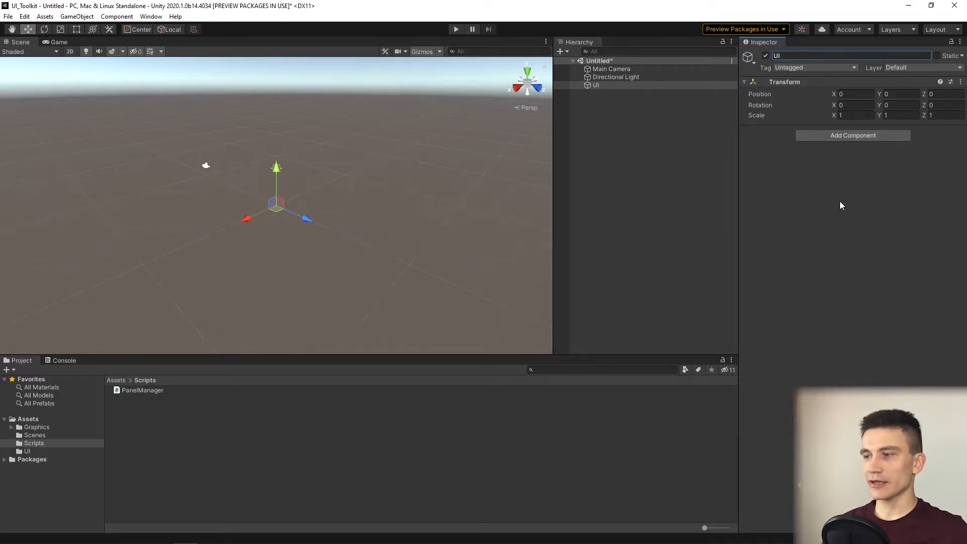
{"action": "mouse_move", "coordinate": [137, 394]}
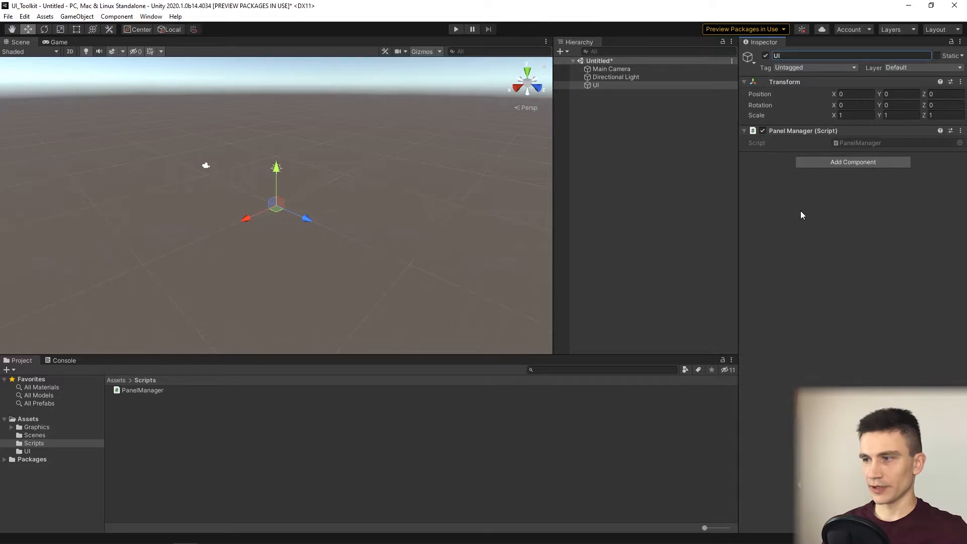
{"action": "mouse_move", "coordinate": [802, 215]}
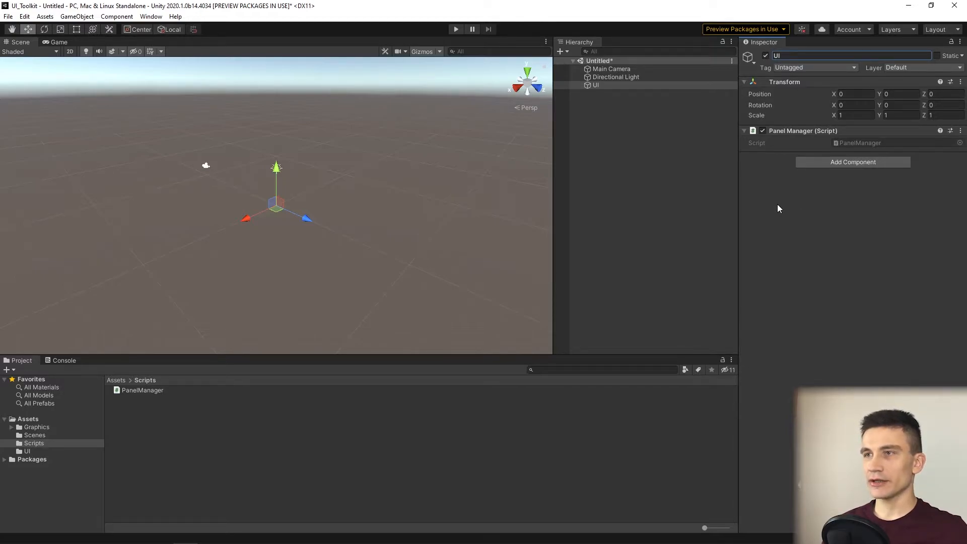
{"action": "mouse_move", "coordinate": [673, 148]}
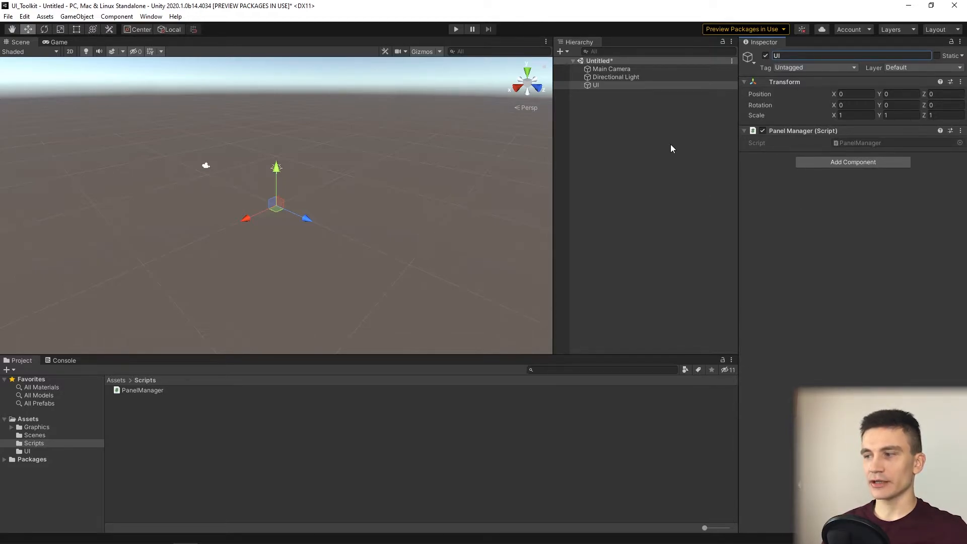
Step: Create a second empty object named MainMenuScreen and place it under UI
{"action": "right_click", "coordinate": [594, 85]}
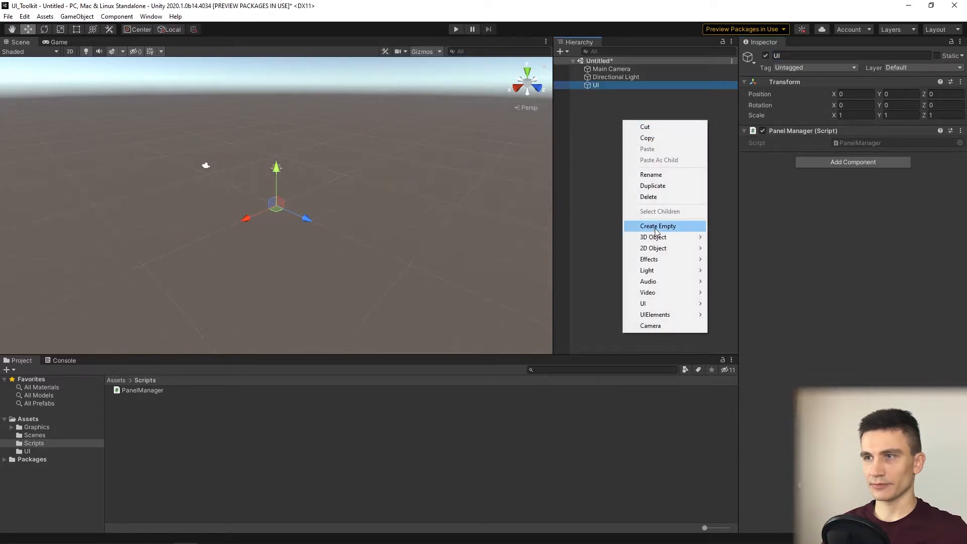
{"action": "left_click", "coordinate": [658, 226]}
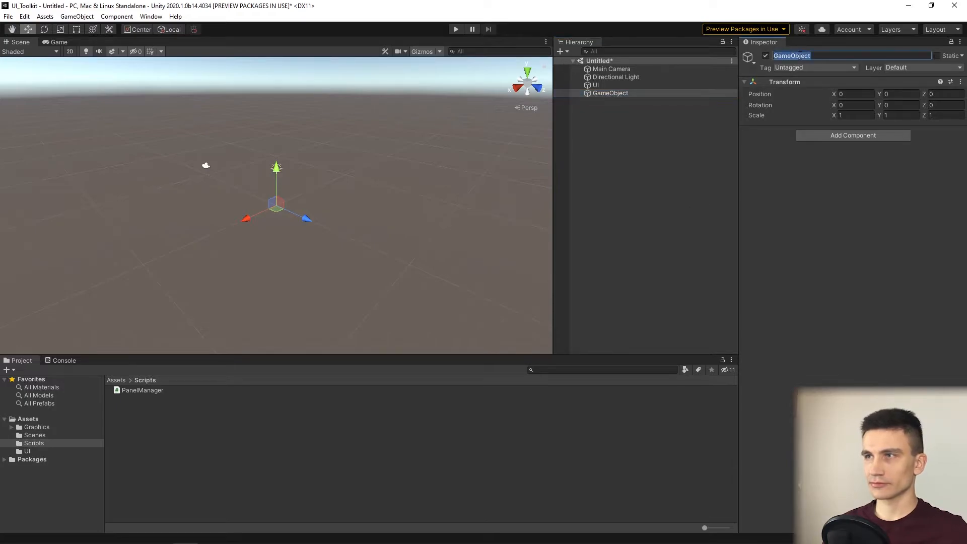
{"action": "type", "text": "MainMenu"}
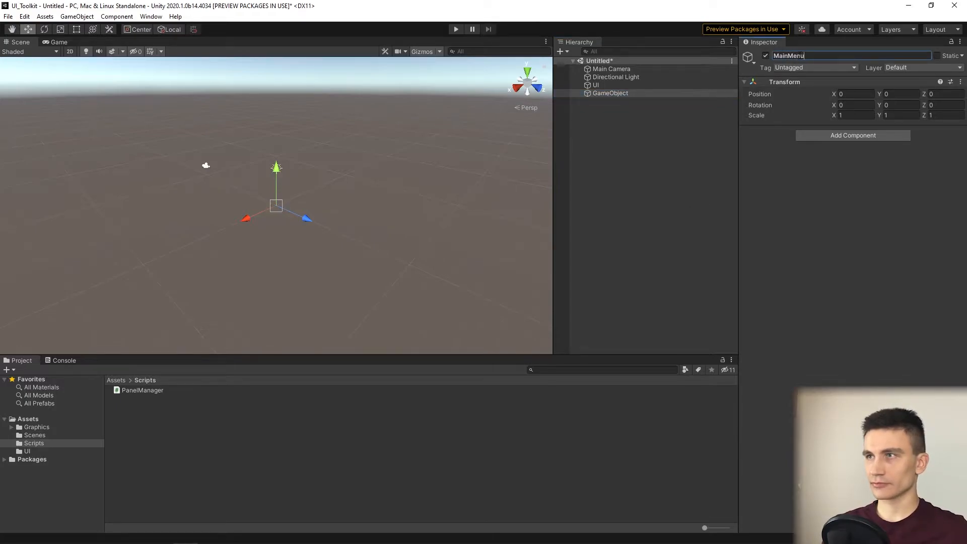
{"action": "type", "text": "Screen"}
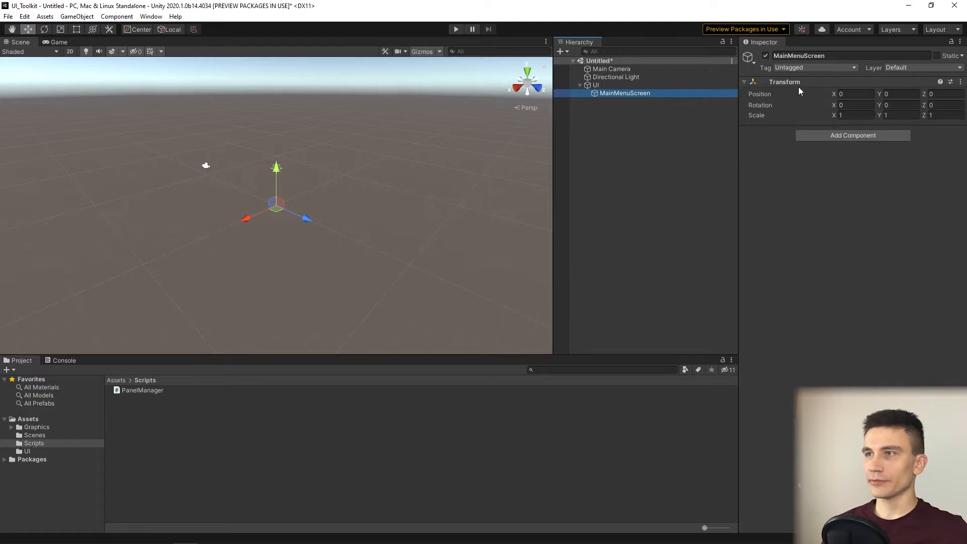
{"action": "left_click", "coordinate": [854, 94]}
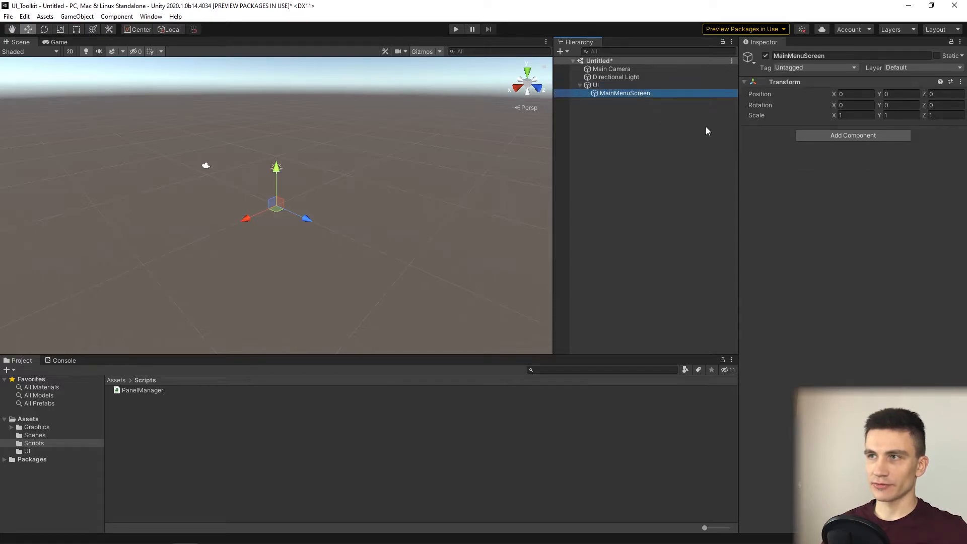
{"action": "mouse_move", "coordinate": [676, 126]}
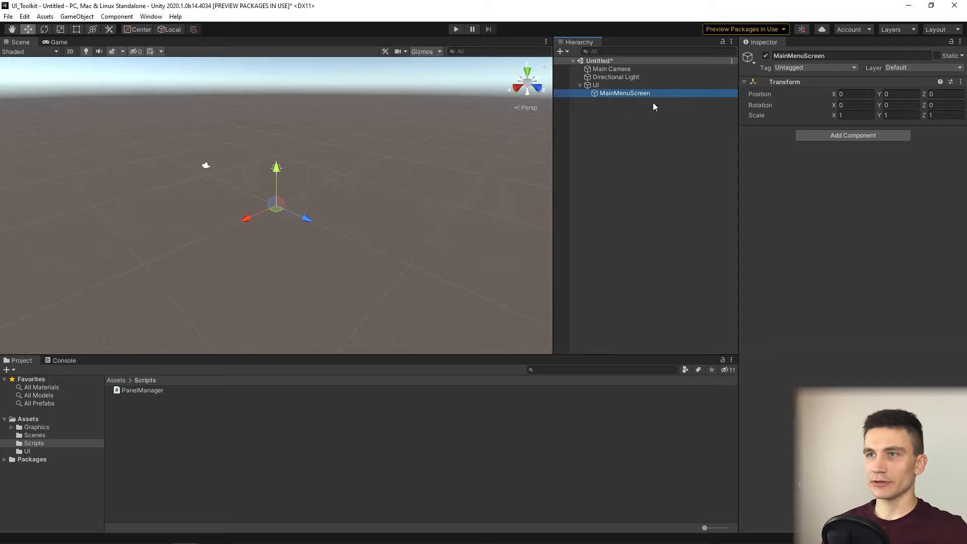
{"action": "mouse_move", "coordinate": [281, 237]}
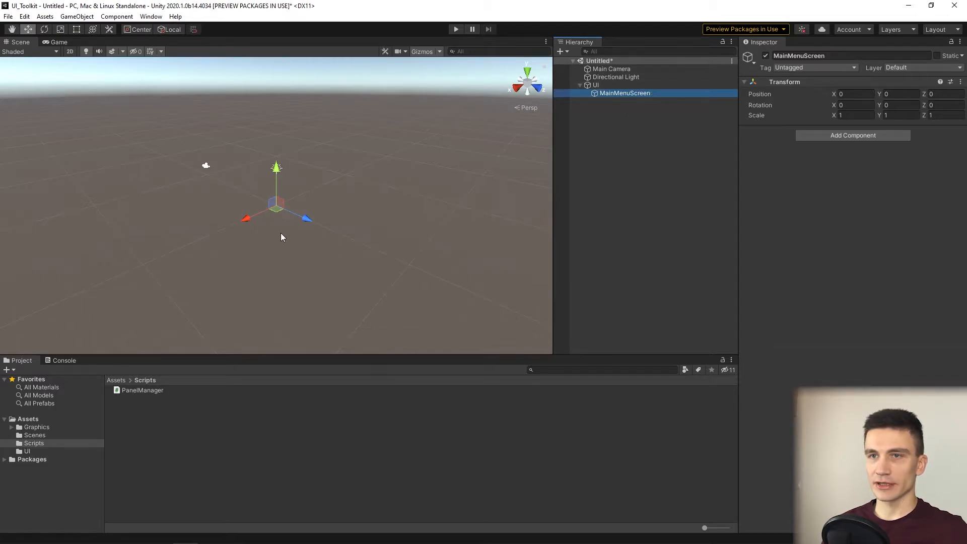
{"action": "mouse_move", "coordinate": [669, 186]}
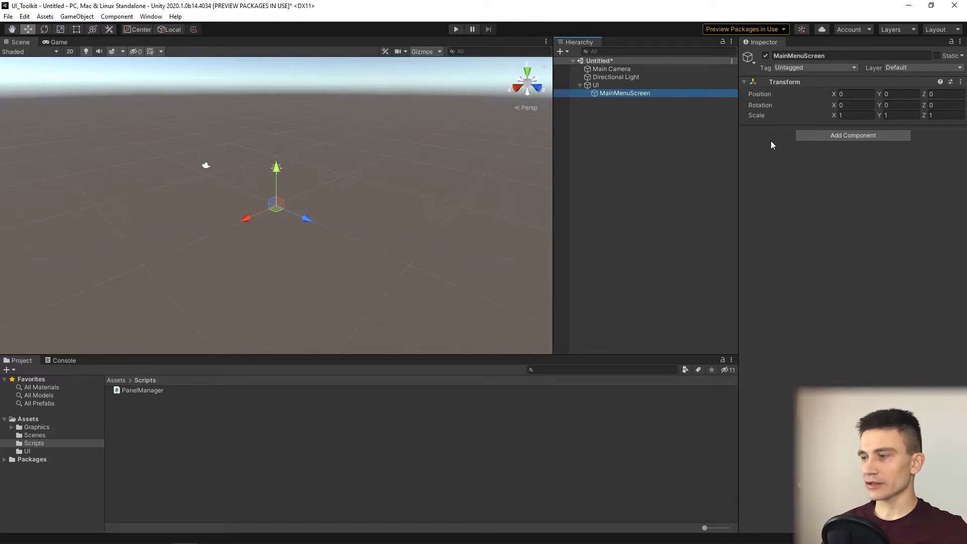
{"action": "mouse_move", "coordinate": [816, 189]}
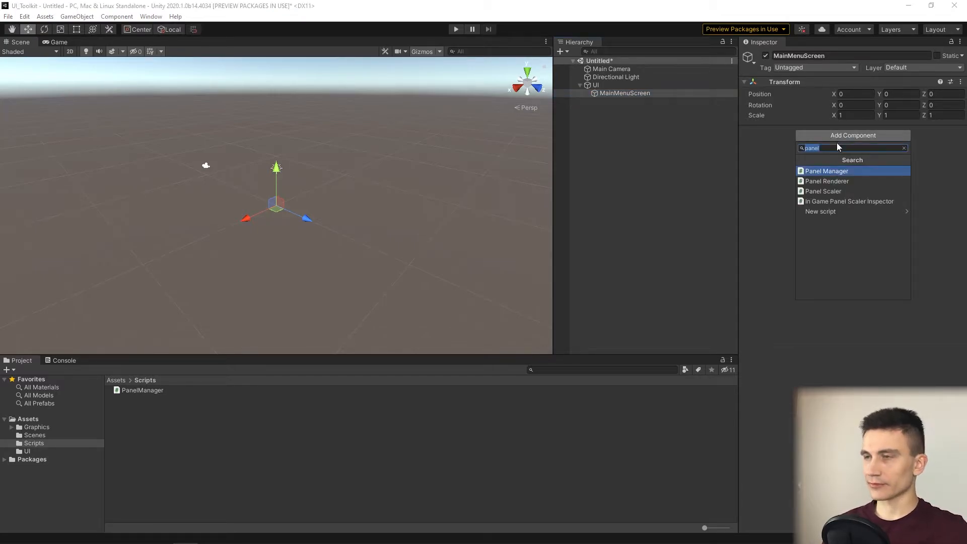
Step: Add a Panel Renderer component to the MainMenuScreen object
{"action": "left_click", "coordinate": [826, 181]}
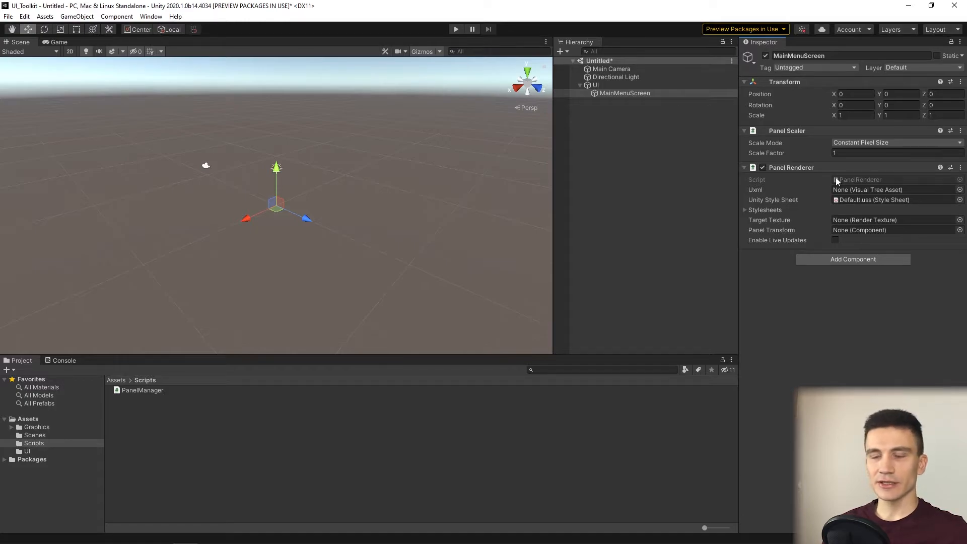
{"action": "mouse_move", "coordinate": [866, 285]}
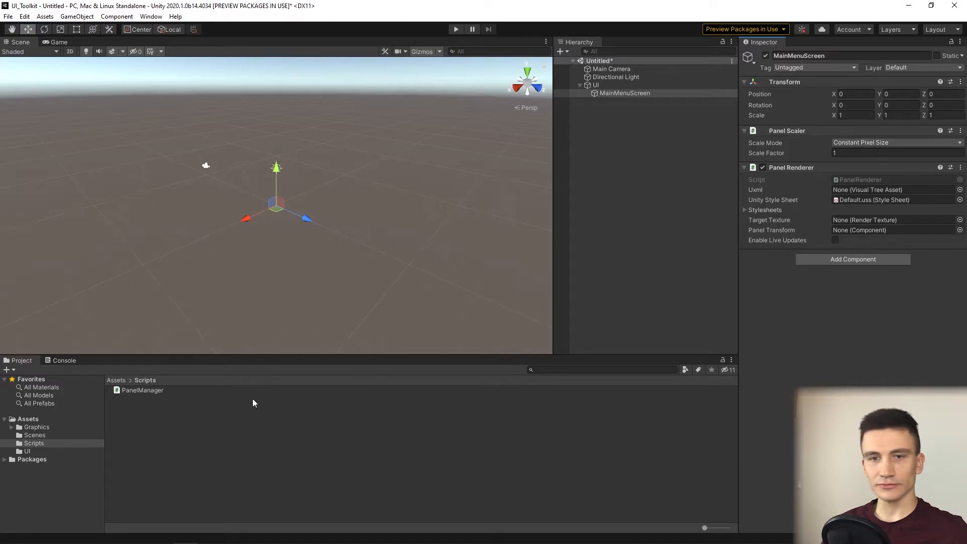
Step: Assign the MainMenuScreen UXML layout to the Panel Renderer's Uxml field
{"action": "left_click", "coordinate": [28, 451]}
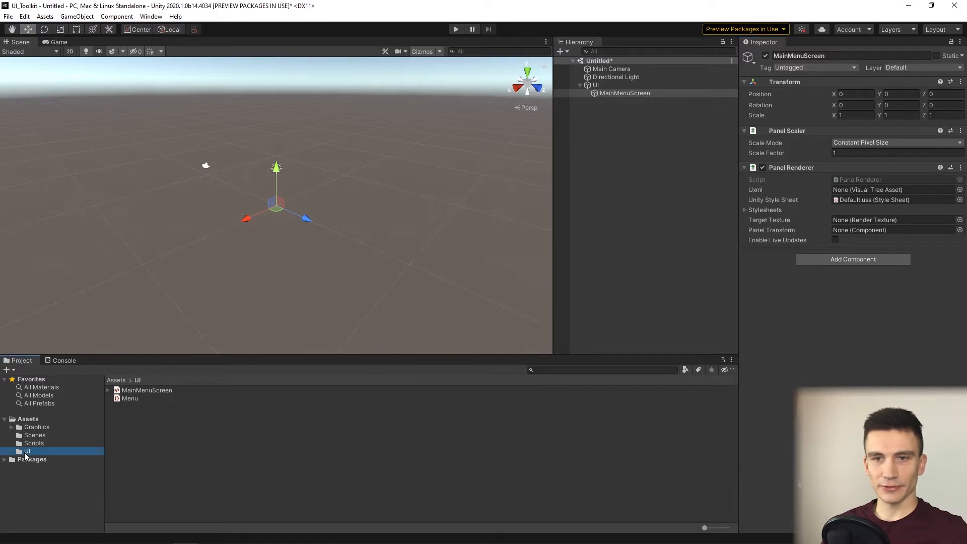
{"action": "left_click", "coordinate": [147, 390]}
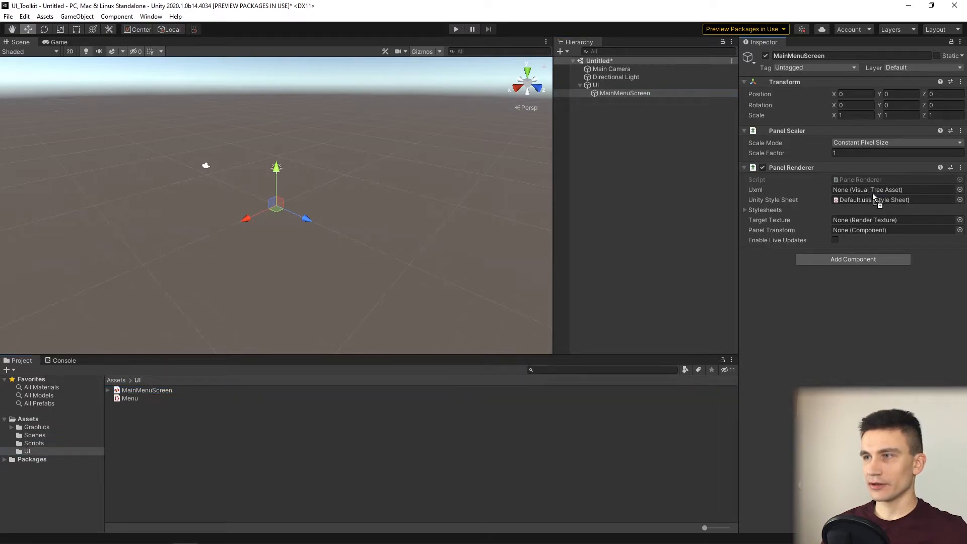
{"action": "left_click", "coordinate": [893, 189]}
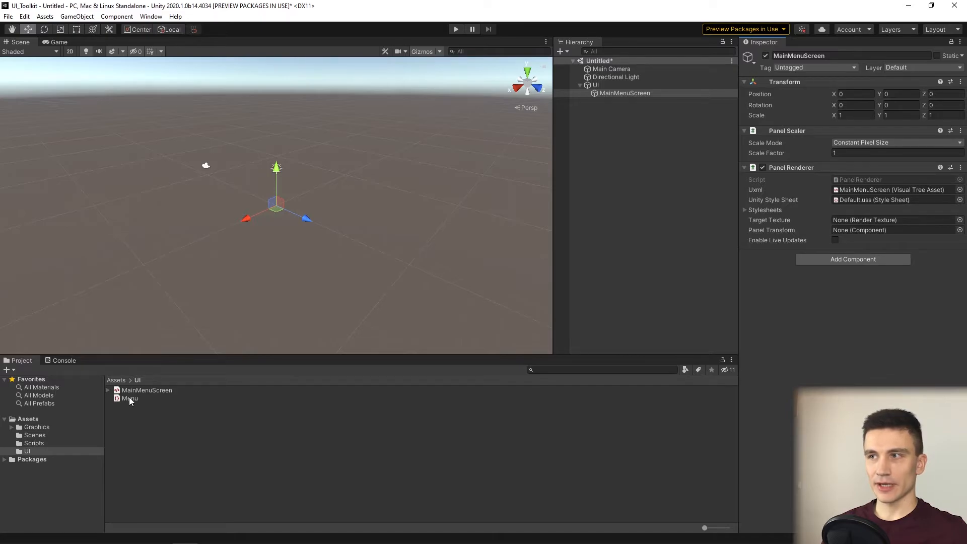
Step: Assign Menu.uss to the Panel Renderer's Unity Style Sheet field
{"action": "left_click", "coordinate": [129, 398]}
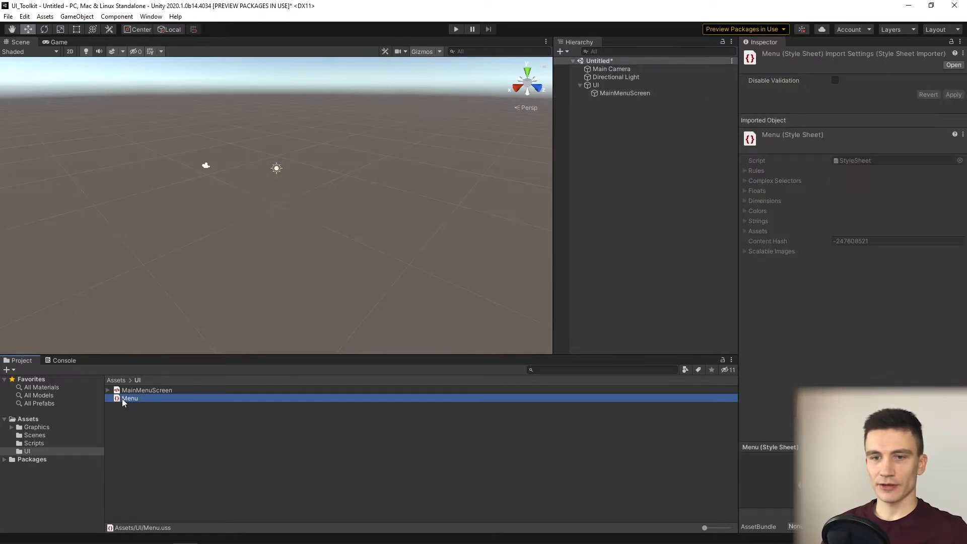
{"action": "left_click", "coordinate": [624, 93]}
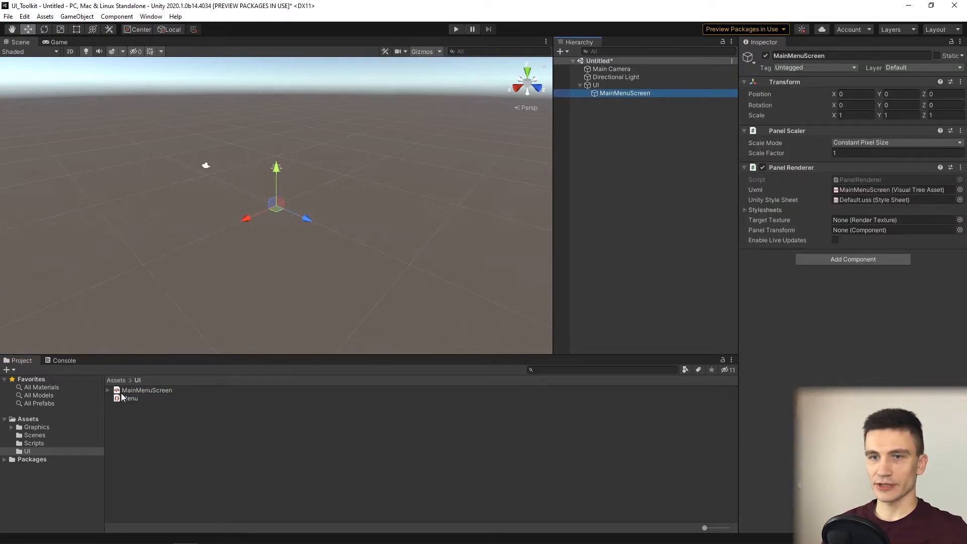
{"action": "left_click", "coordinate": [882, 199]}
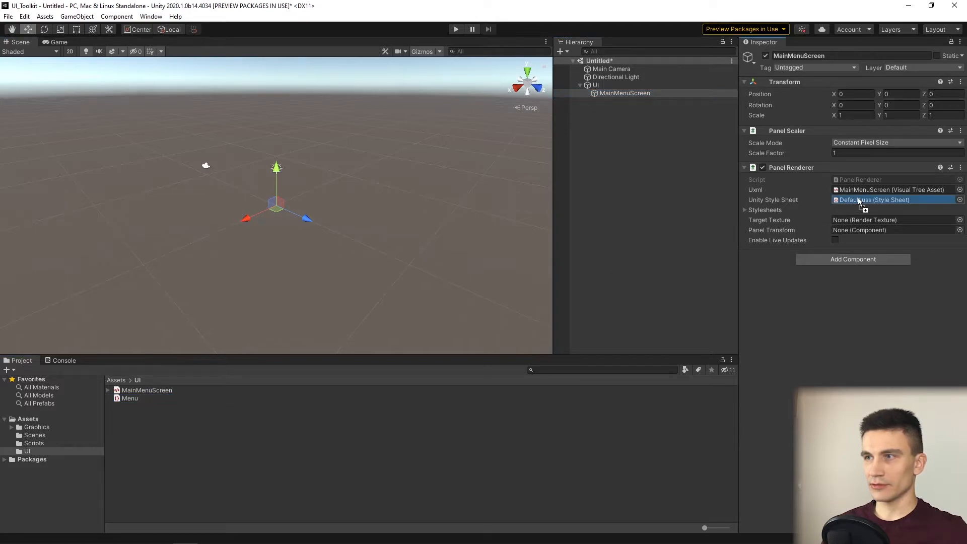
{"action": "left_click", "coordinate": [894, 200]}
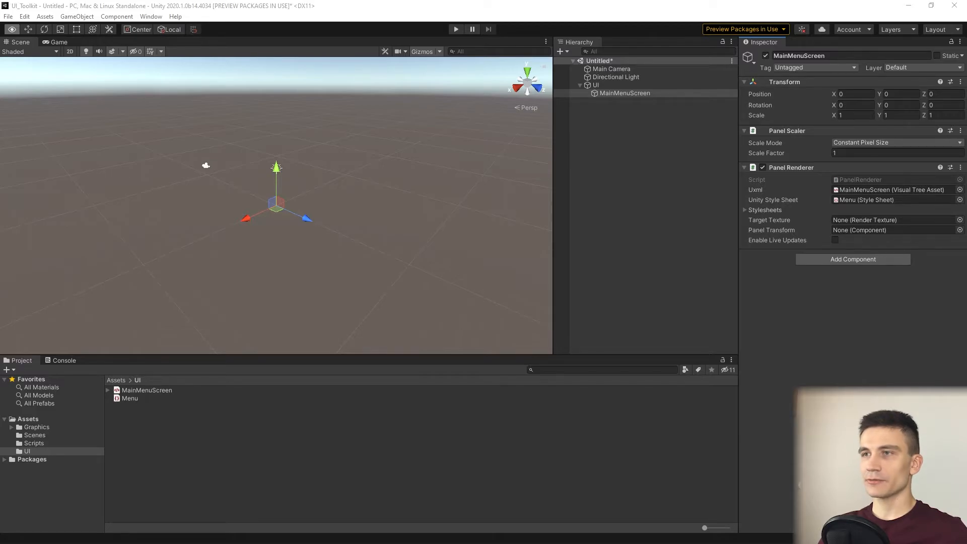
{"action": "mouse_move", "coordinate": [165, 464]}
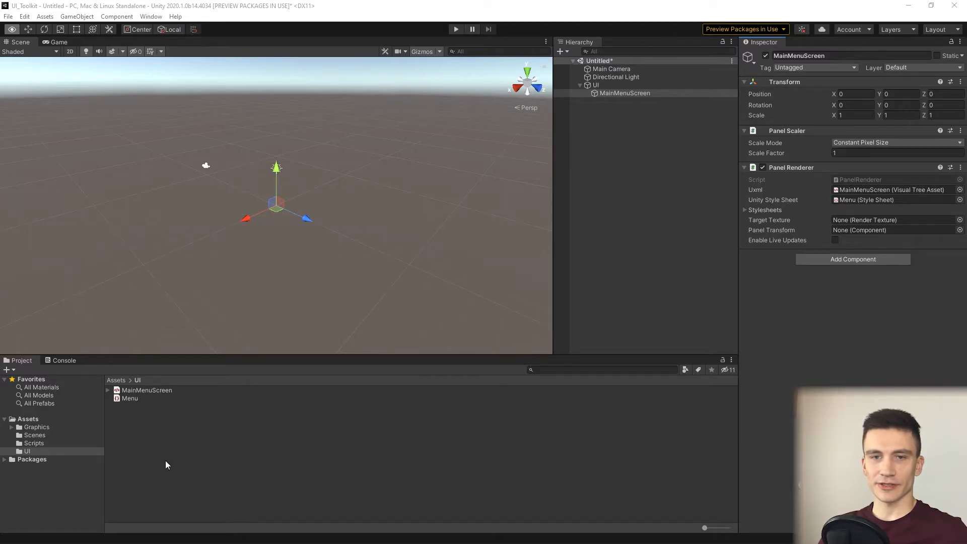
Step: Open PanelManager.cs from the Scripts folder in Visual Studio
{"action": "left_click", "coordinate": [142, 390]}
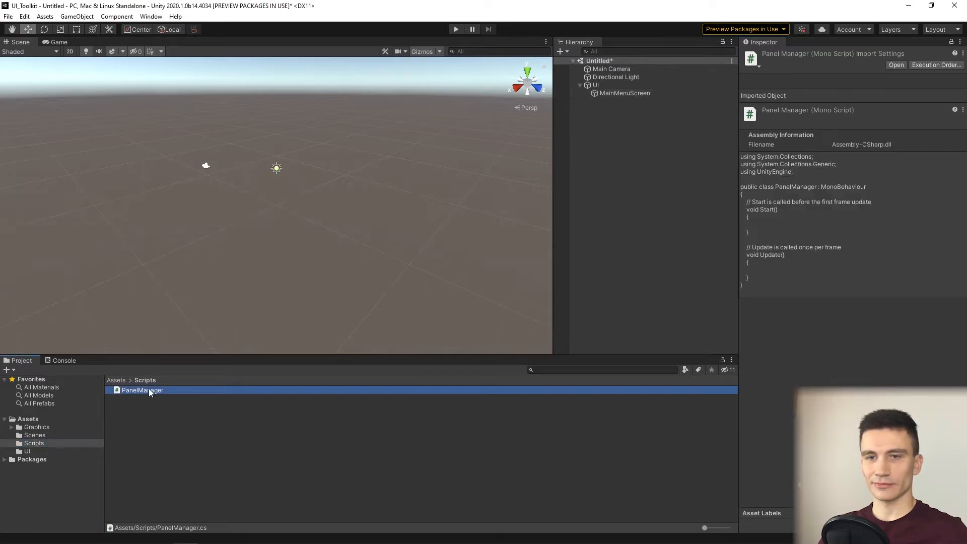
{"action": "double_click", "coordinate": [142, 390]}
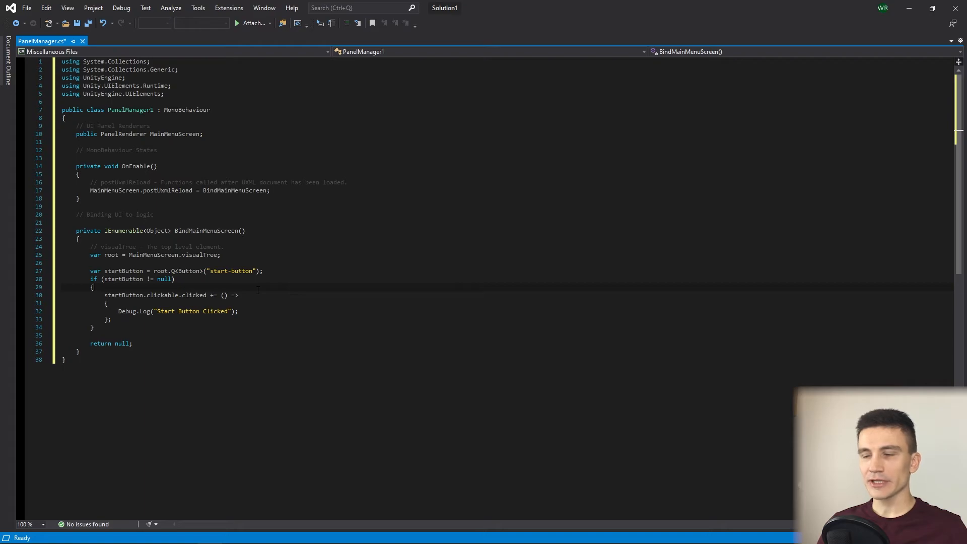
Step: Save PanelManager.cs and return to the Unity project
{"action": "left_click", "coordinate": [158, 166]}
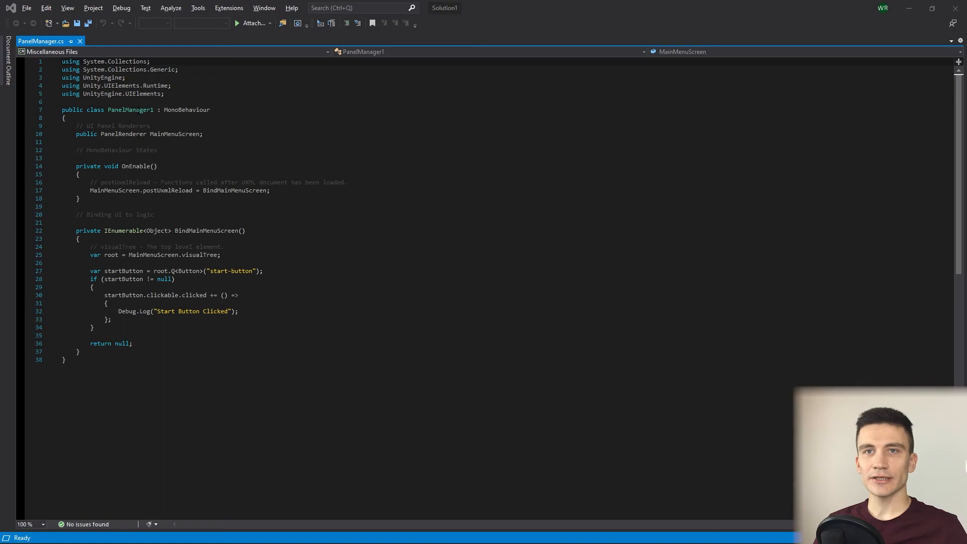
{"action": "double_click", "coordinate": [130, 109]}
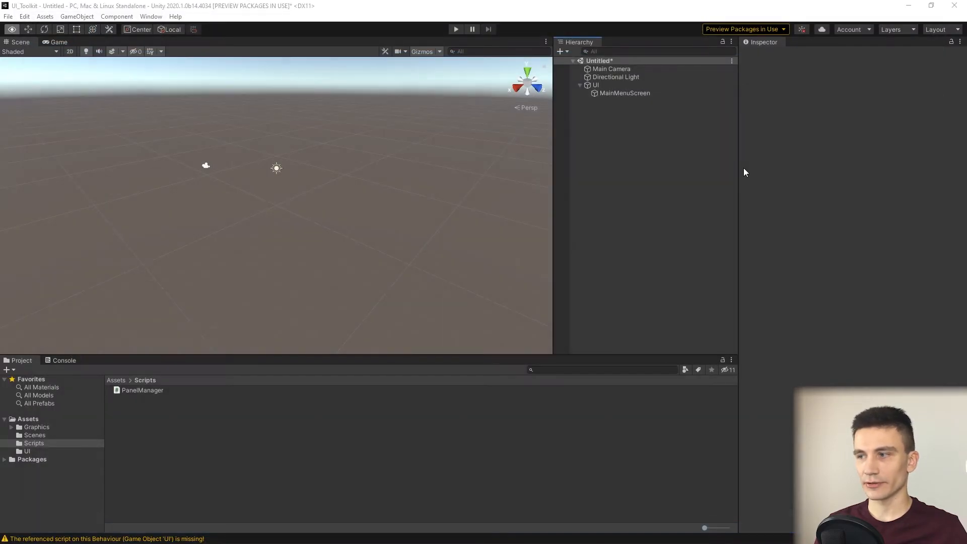
Step: Put MainMenuScreen in UI's Panel Manager Main Menu Screen field, then reselect MainMenuScreen
{"action": "left_click", "coordinate": [595, 84]}
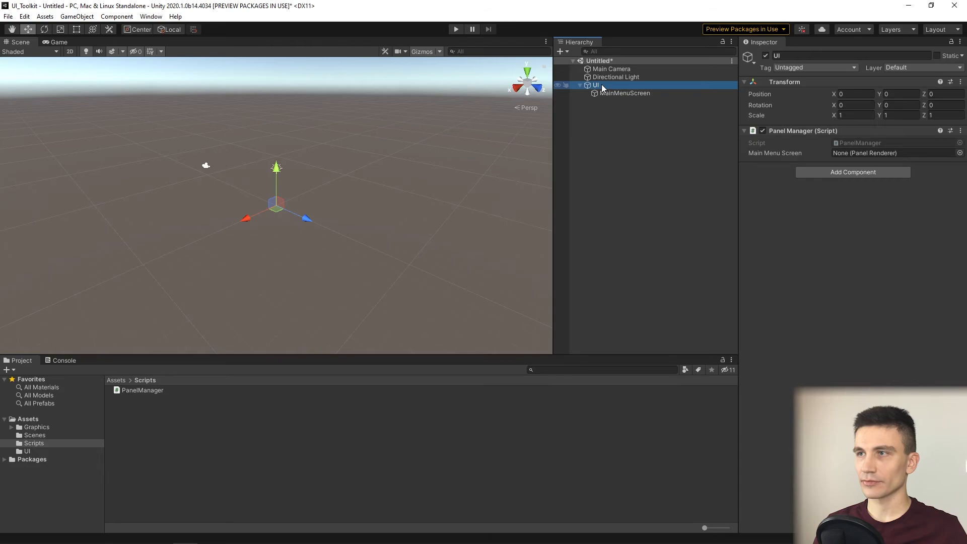
{"action": "left_click", "coordinate": [623, 93]}
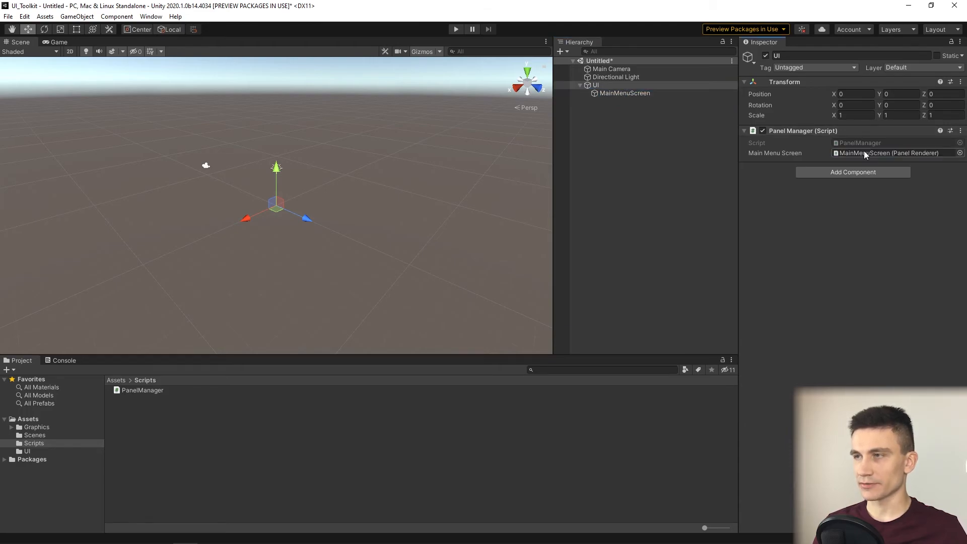
{"action": "left_click", "coordinate": [596, 85]}
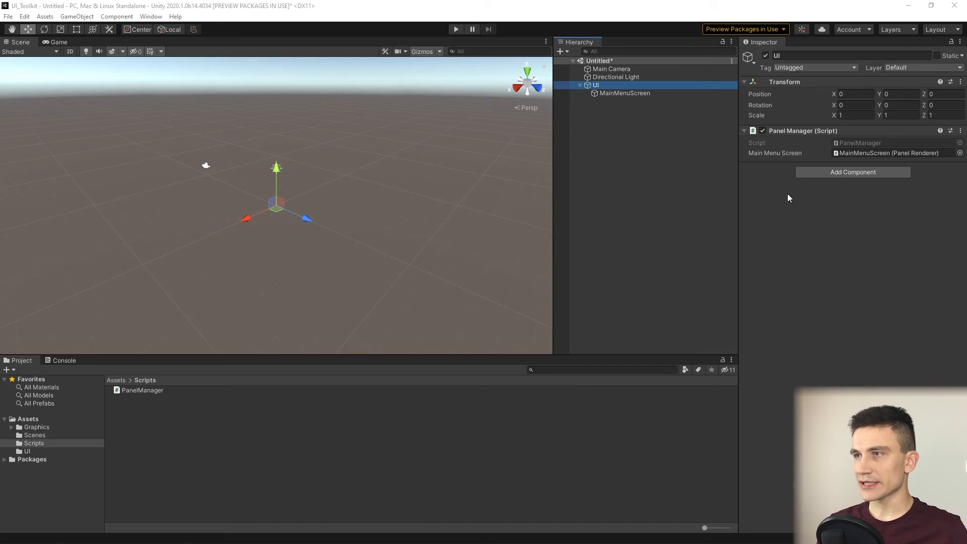
{"action": "mouse_move", "coordinate": [788, 198]}
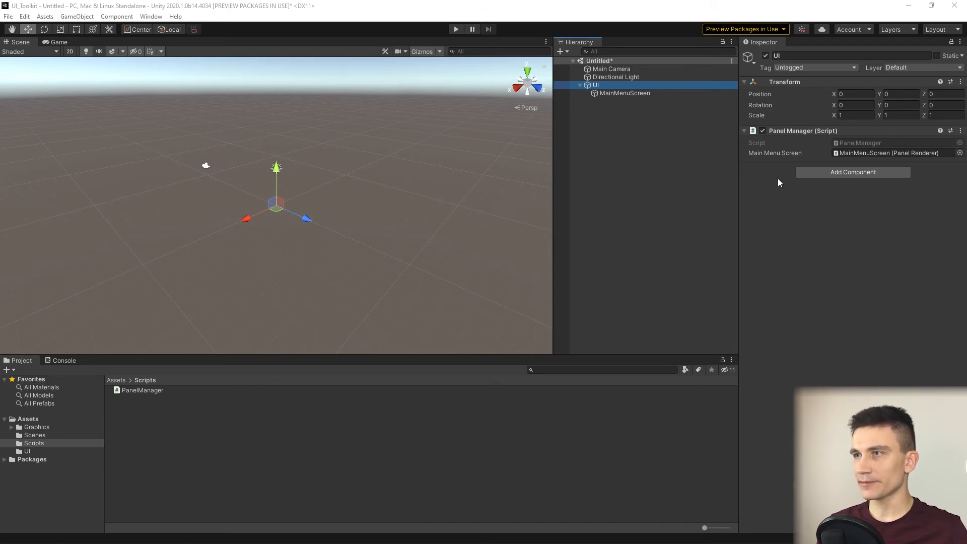
{"action": "left_click", "coordinate": [624, 93]}
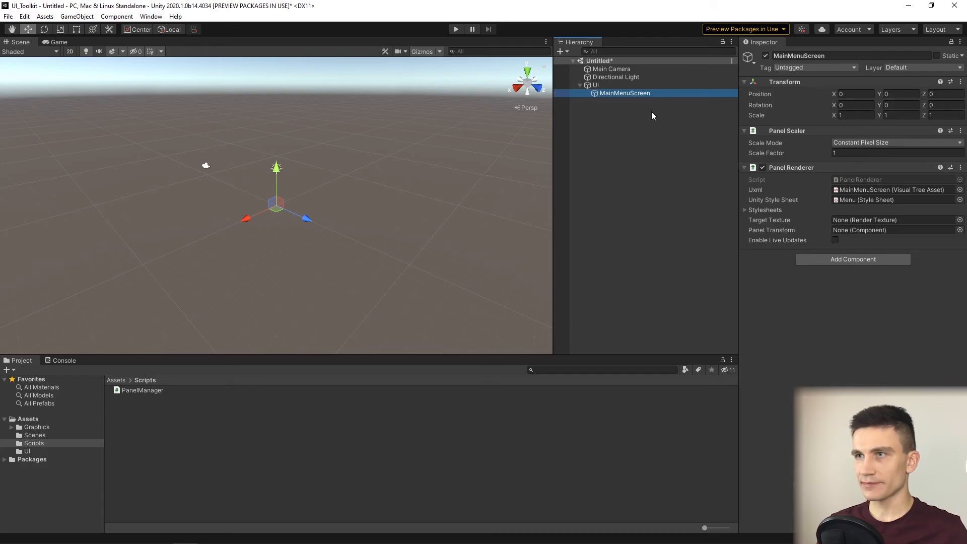
{"action": "mouse_move", "coordinate": [832, 253]}
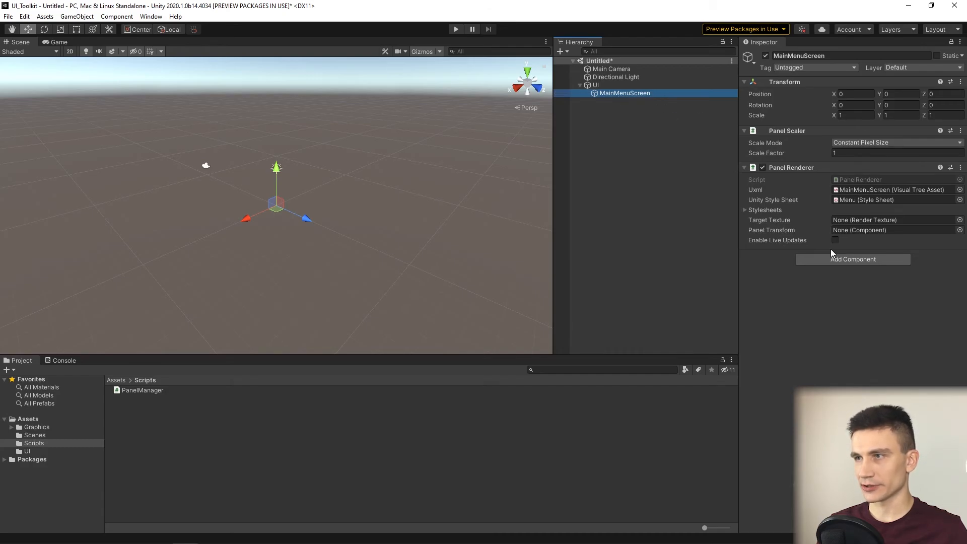
Step: Add an Event System component to MainMenuScreen and switch to the Game view
{"action": "left_click", "coordinate": [853, 259]}
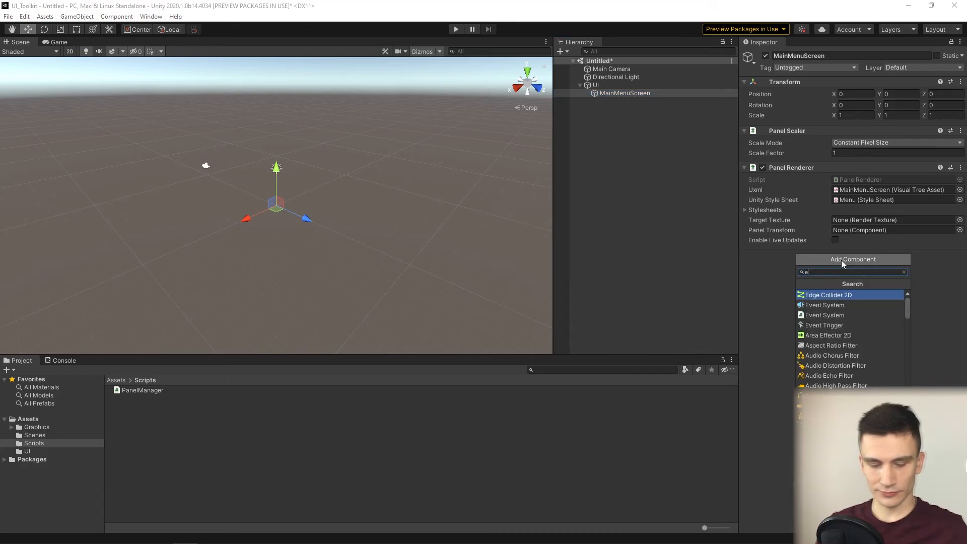
{"action": "type", "text": "vent"}
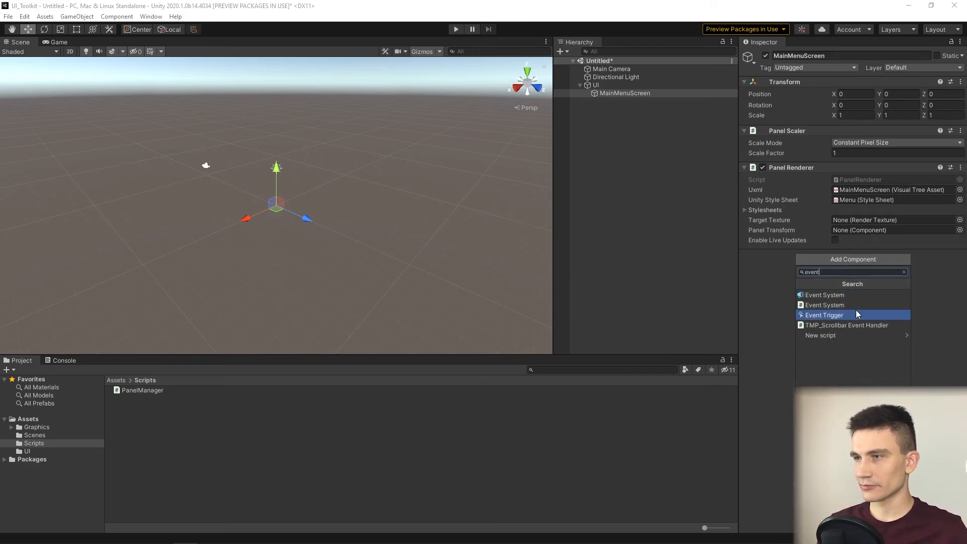
{"action": "left_click", "coordinate": [824, 295]}
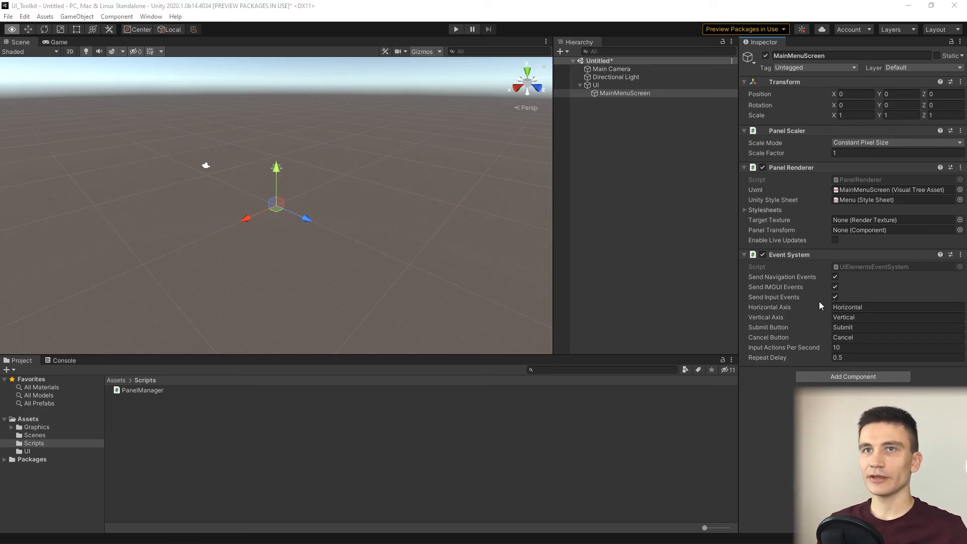
{"action": "left_click", "coordinate": [455, 29]}
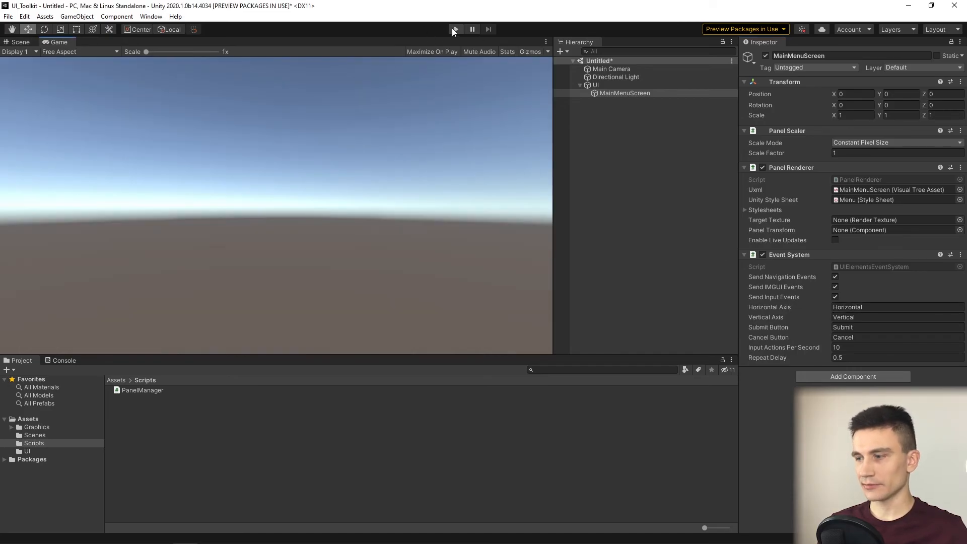
Step: Play the scene with the console showing and click Start to log 'Start Button Clicked'
{"action": "left_click", "coordinate": [456, 30]}
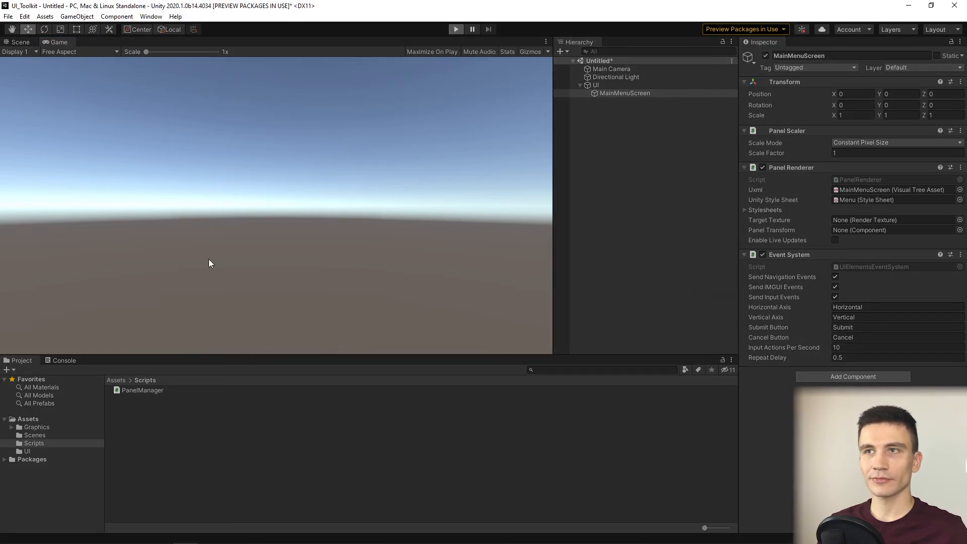
{"action": "left_click", "coordinate": [455, 29]}
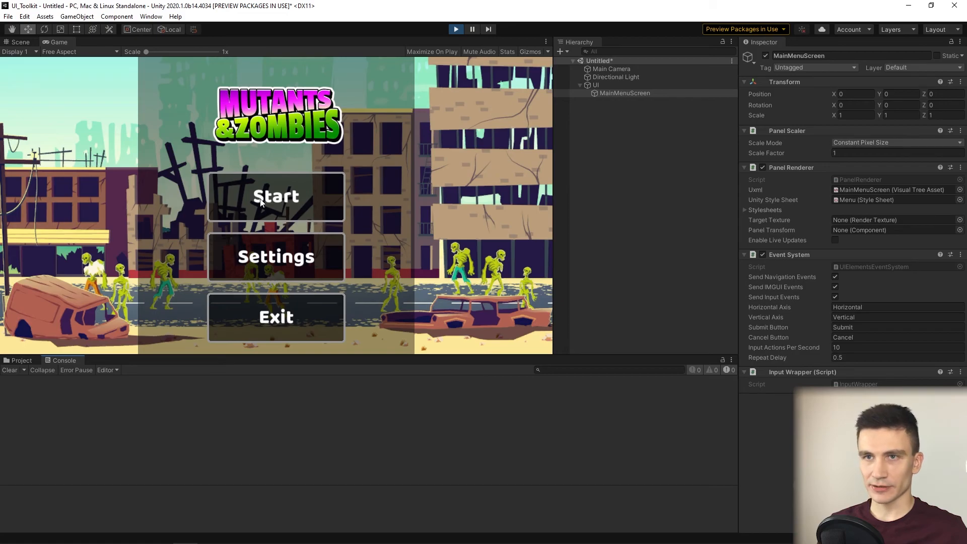
{"action": "left_click", "coordinate": [276, 196]}
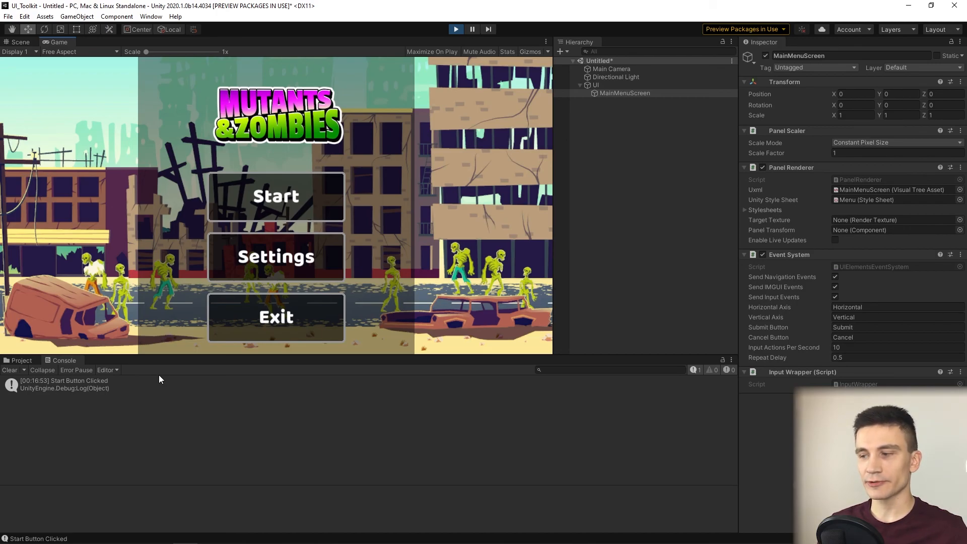
{"action": "mouse_move", "coordinate": [409, 153]}
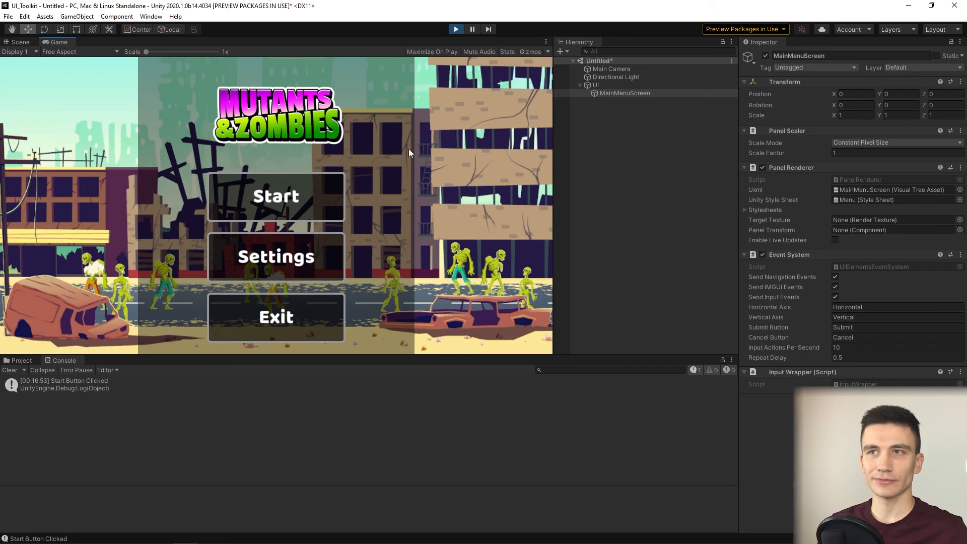